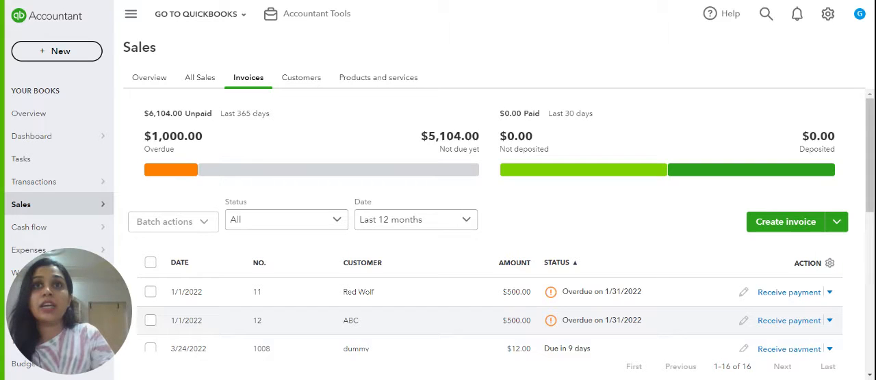
- Open invoice 12 for ABC ($500.00) from the Sales invoices list
{"action": "left_click", "coordinate": [351, 321]}
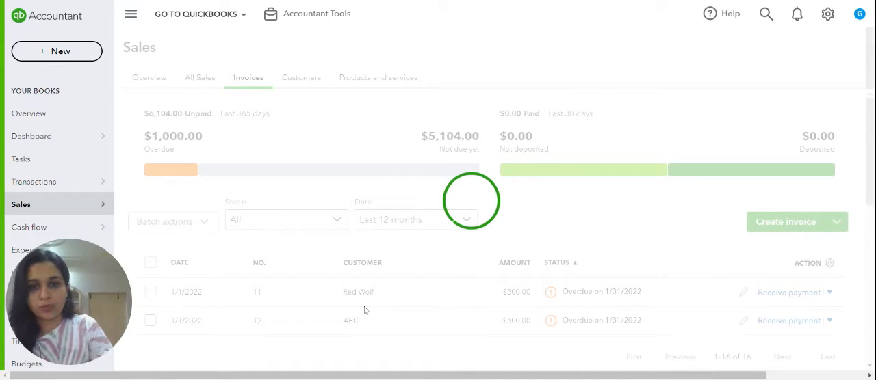
{"action": "left_click", "coordinate": [257, 320]}
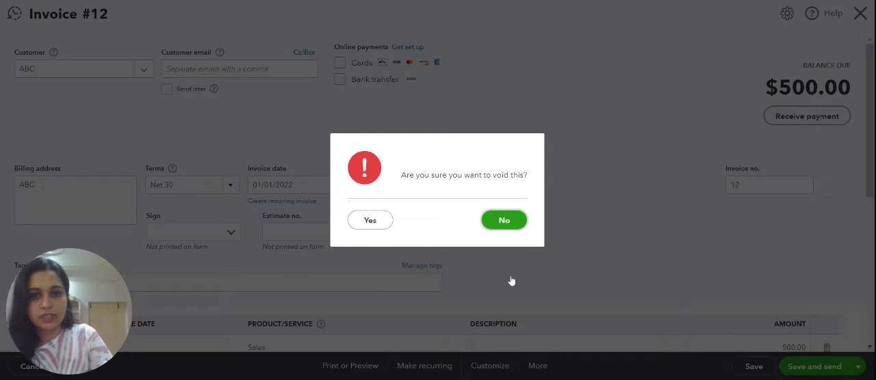
- Void invoice 12 via More > Void, confirm Yes and dismiss the success message
{"action": "left_click", "coordinate": [503, 219]}
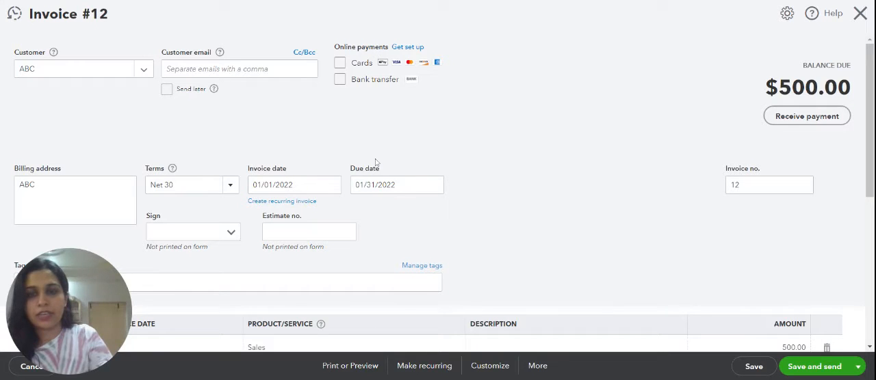
{"action": "mouse_move", "coordinate": [695, 98]}
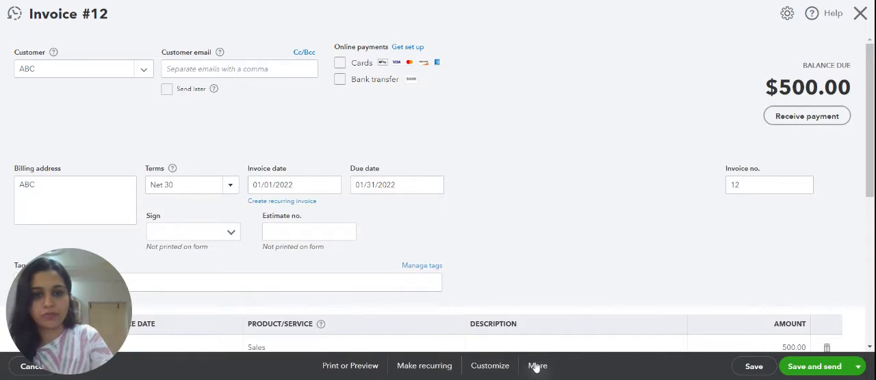
{"action": "left_click", "coordinate": [536, 366]}
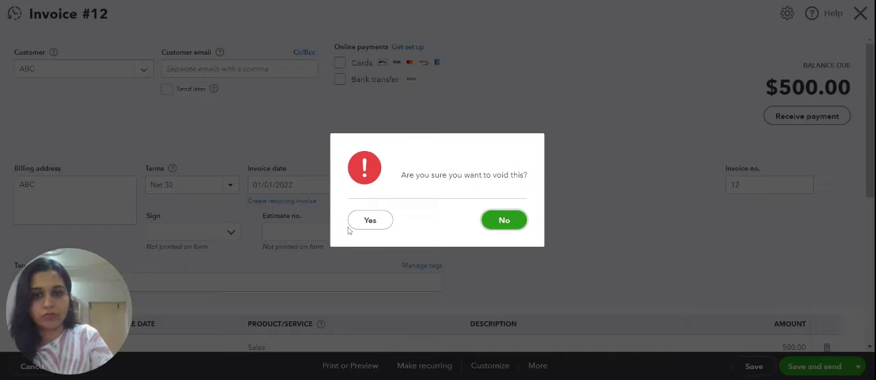
{"action": "left_click", "coordinate": [369, 219]}
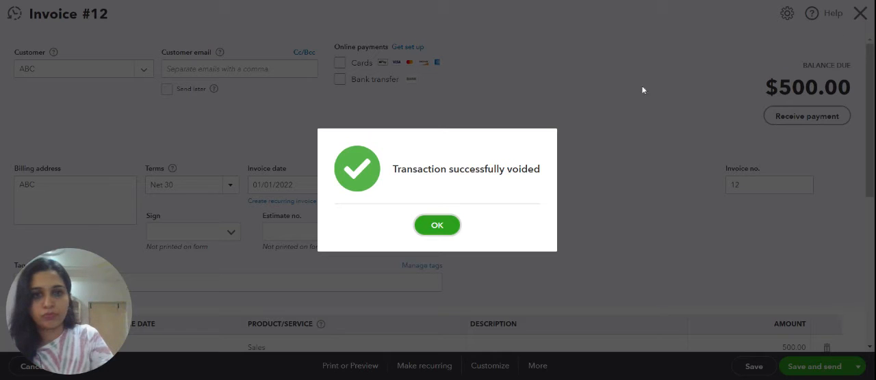
{"action": "left_click", "coordinate": [436, 225]}
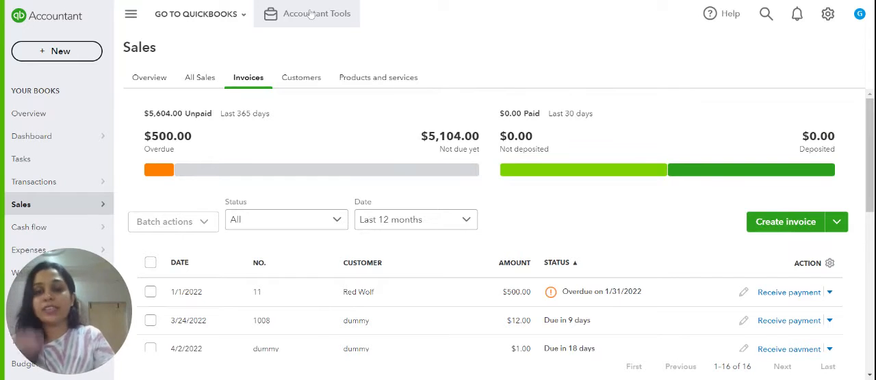
- Show Accountant Tools > Voided/deleted transactions and open the voided Invoice No. 12 entry
{"action": "left_click", "coordinate": [307, 14]}
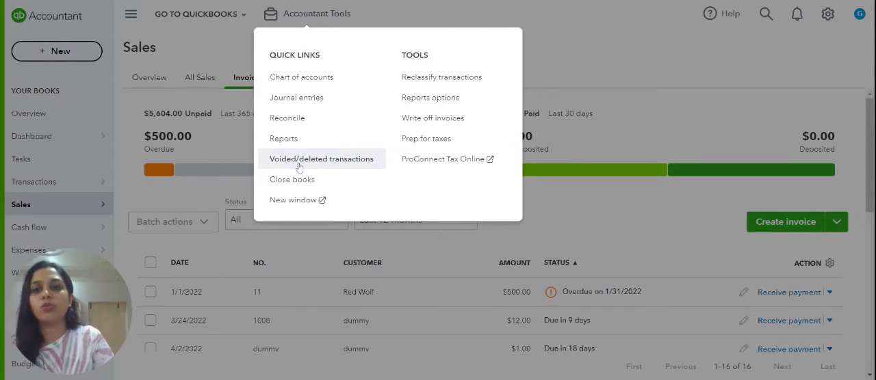
{"action": "left_click", "coordinate": [320, 159]}
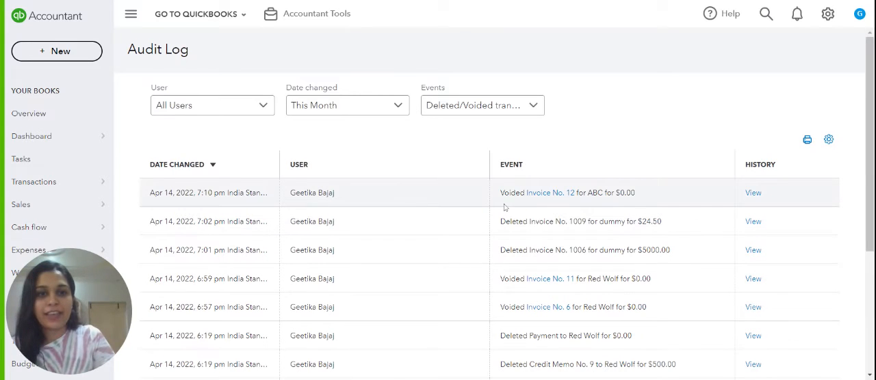
{"action": "left_click", "coordinate": [550, 191]}
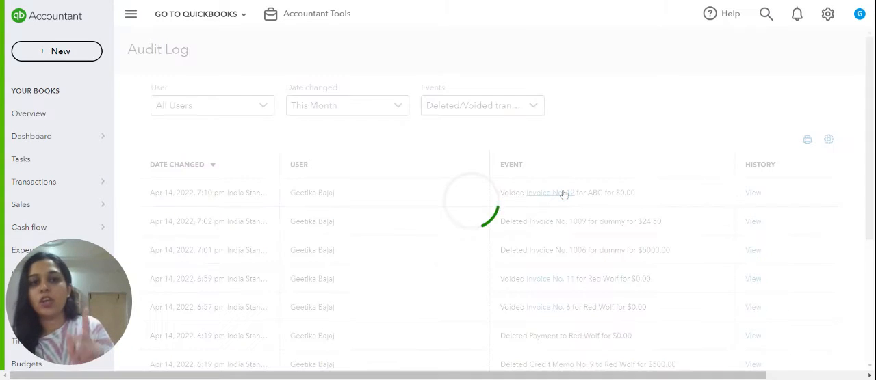
{"action": "left_click", "coordinate": [551, 191]}
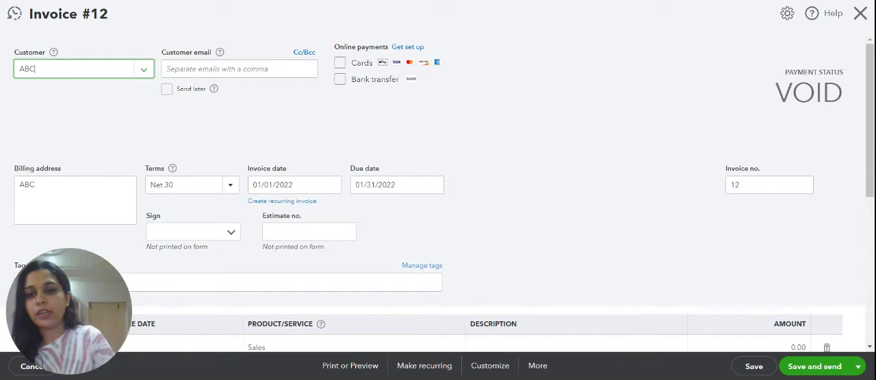
{"action": "scroll", "scroll_direction": "down", "scroll_amount": 3}
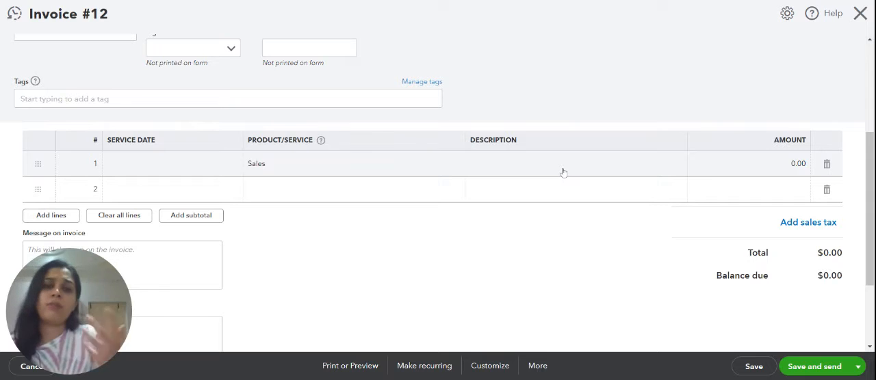
{"action": "scroll", "scroll_direction": "up", "scroll_amount": 3}
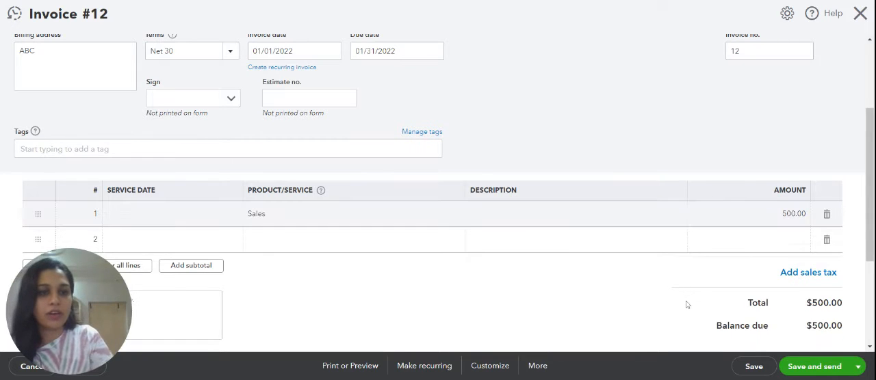
{"action": "left_click", "coordinate": [752, 366]}
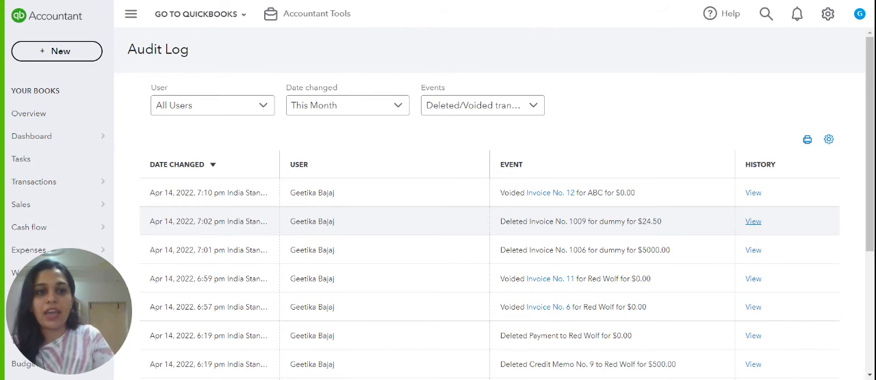
{"action": "left_click", "coordinate": [752, 221]}
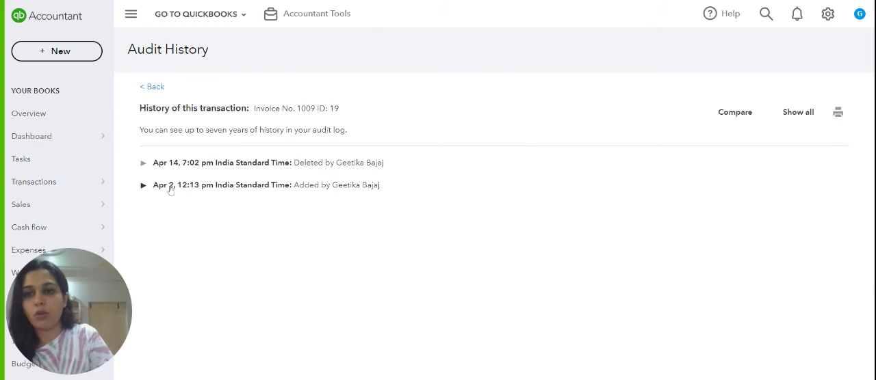
{"action": "left_click", "coordinate": [144, 185]}
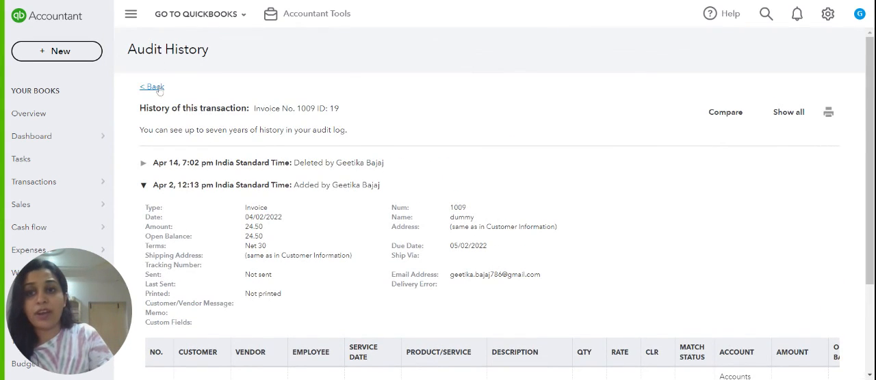
{"action": "left_click", "coordinate": [150, 87]}
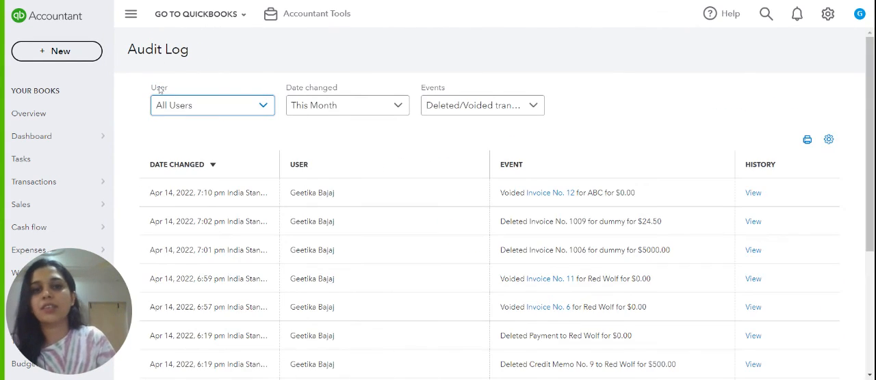